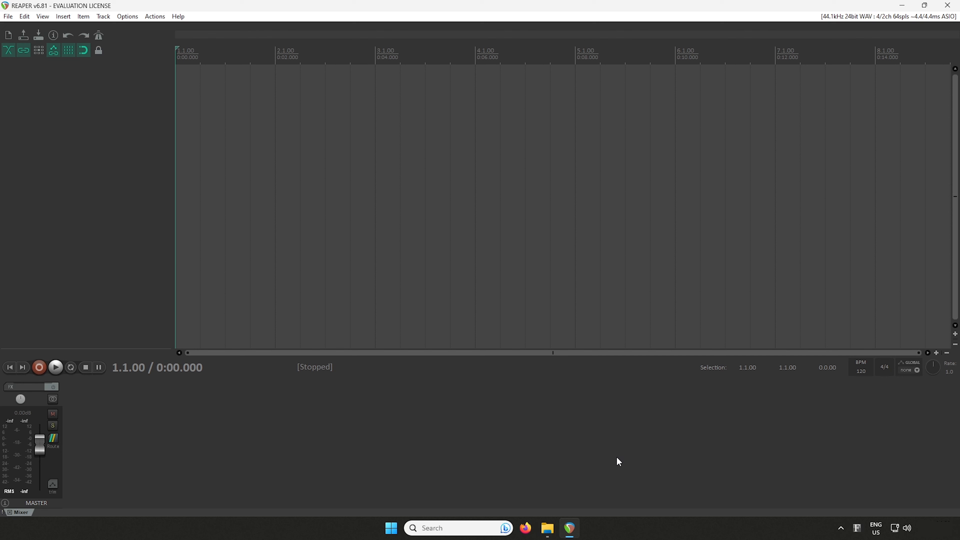
{"action": "mouse_move", "coordinate": [360, 311]}
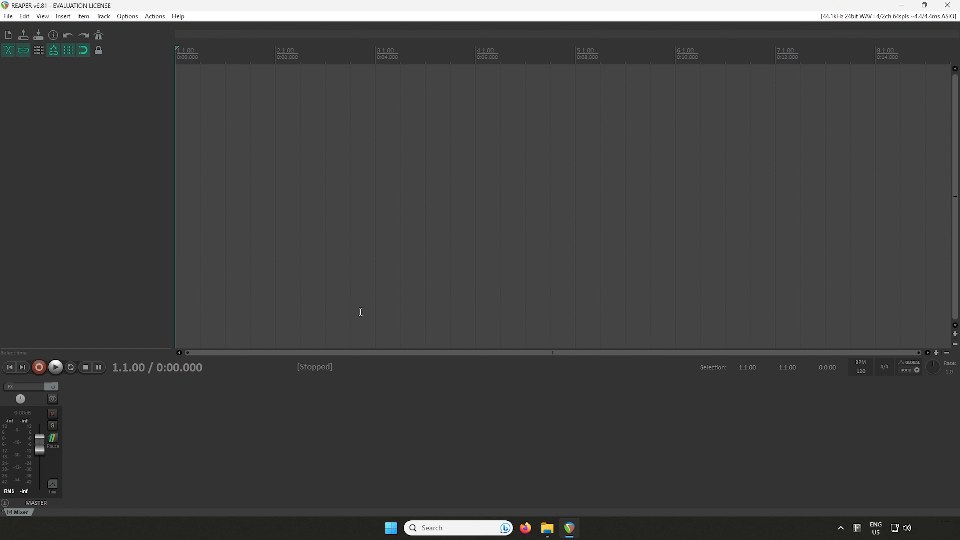
- Bring up the Options menu to reach REAPER's Preferences
{"action": "left_click", "coordinate": [126, 16]}
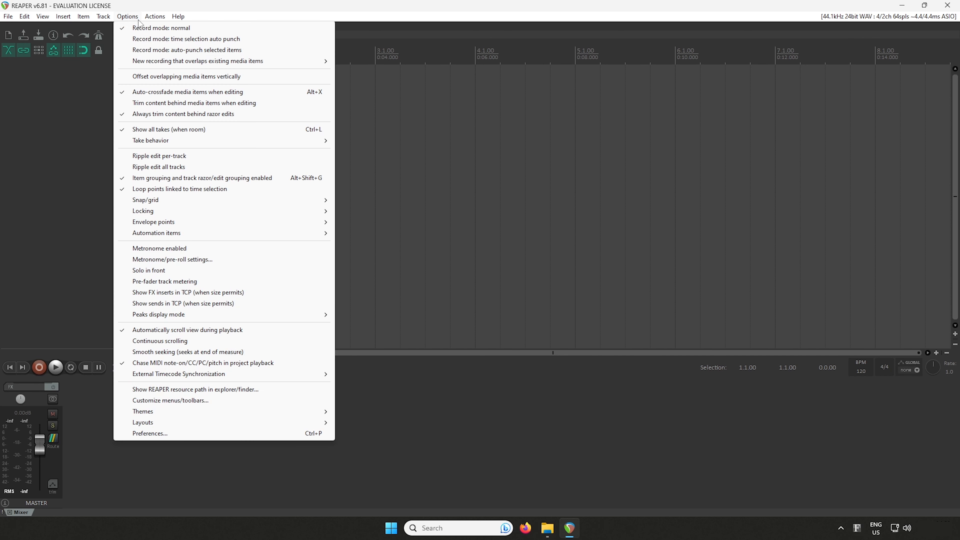
{"action": "mouse_move", "coordinate": [185, 39]}
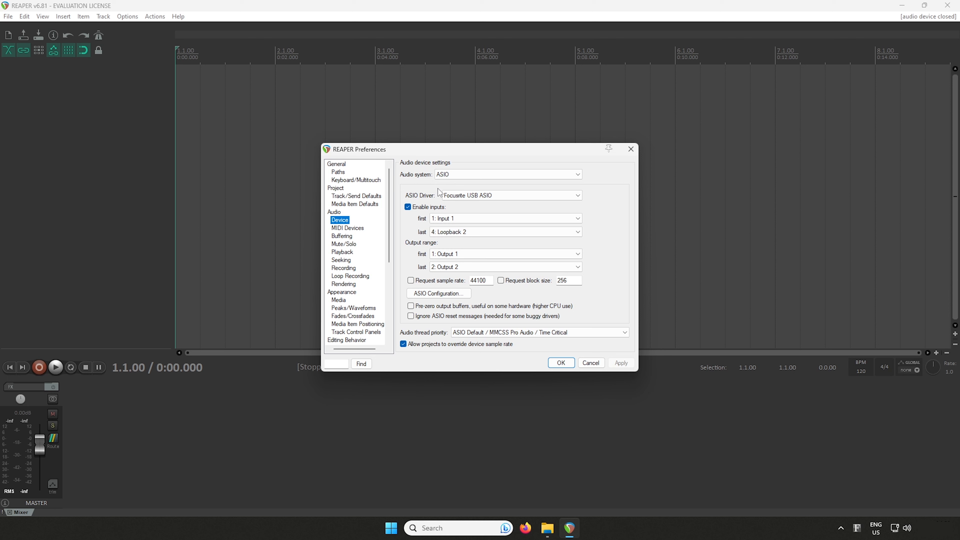
{"action": "mouse_move", "coordinate": [467, 177]}
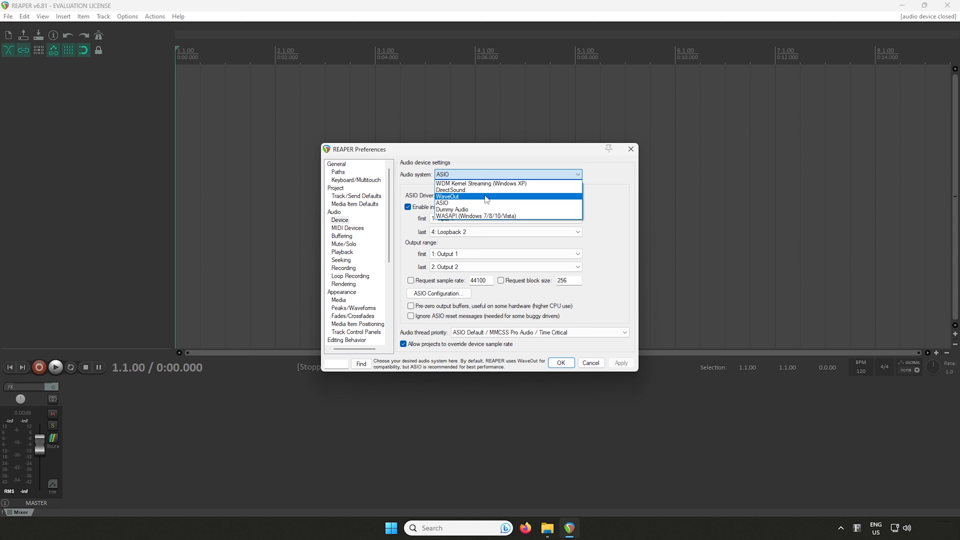
- Keep ASIO with the Focusrite USB driver, request a 64-sample block size, and apply
{"action": "left_click", "coordinate": [441, 202]}
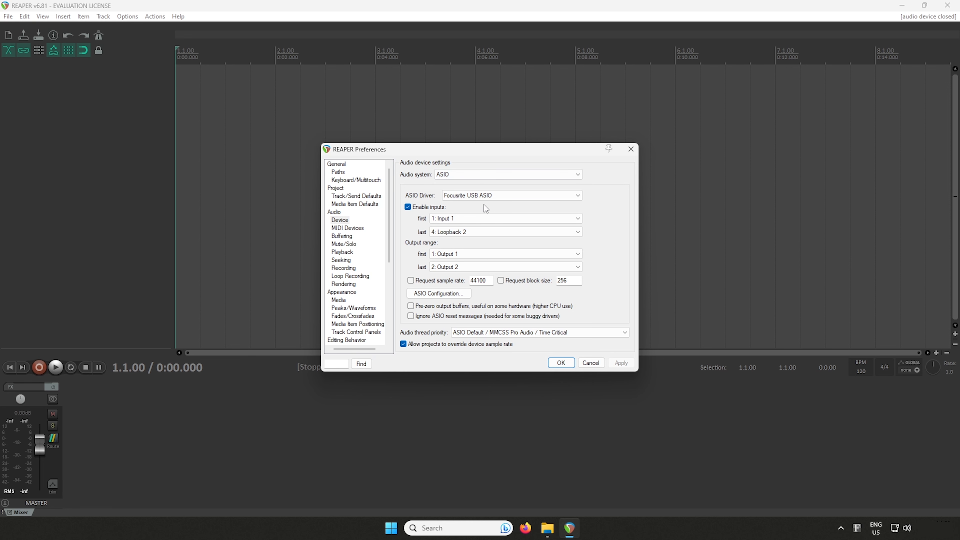
{"action": "left_click", "coordinate": [510, 195]}
{"action": "type", "text": "64"}
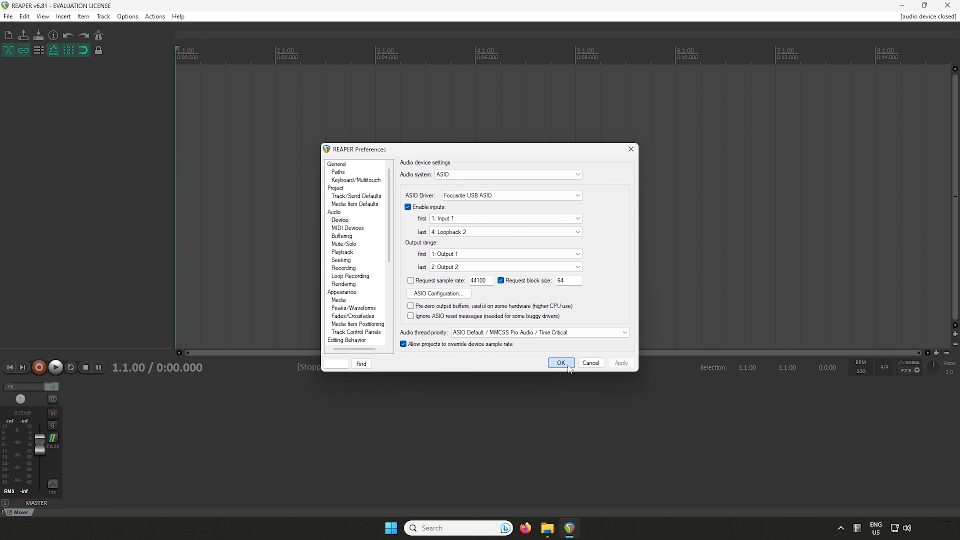
{"action": "left_click", "coordinate": [559, 362]}
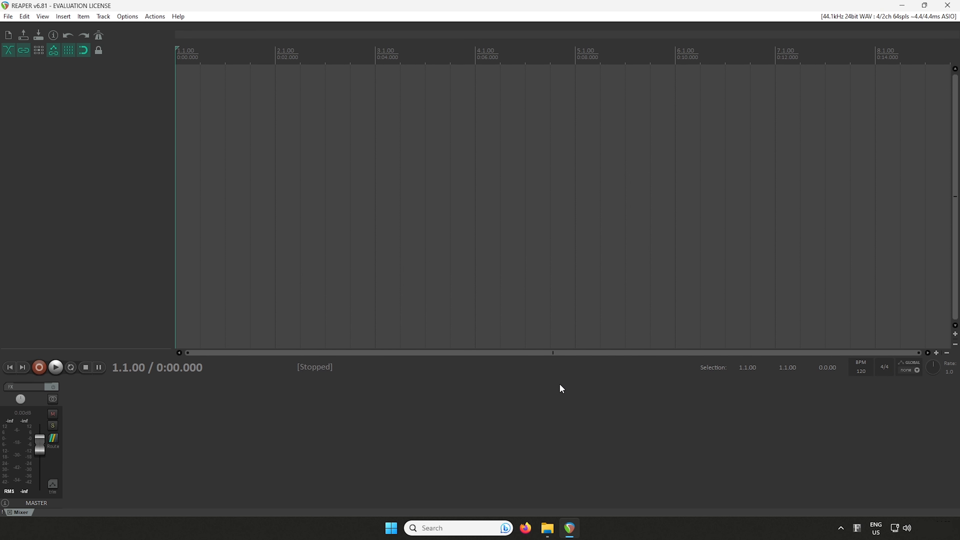